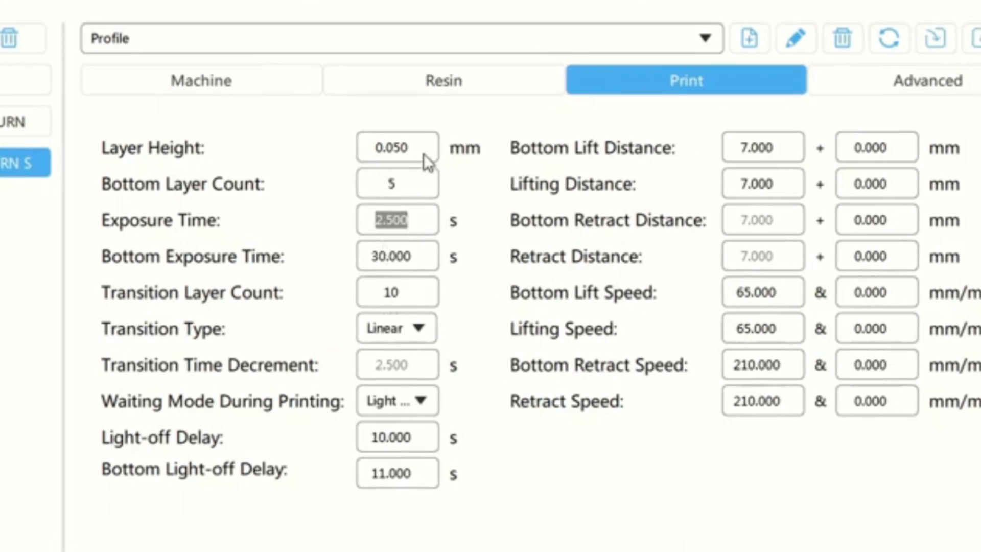
mouse_move(429, 148)
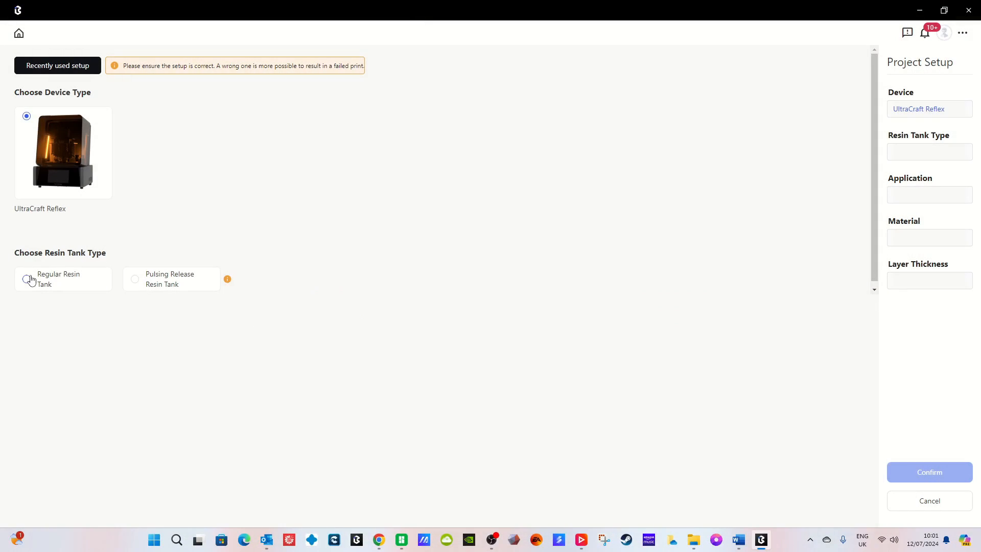
Configure the Reflex project with a regular resin tank, Modeling PARP10 and Standard (50µm) layers, then turn the view.
click(27, 279)
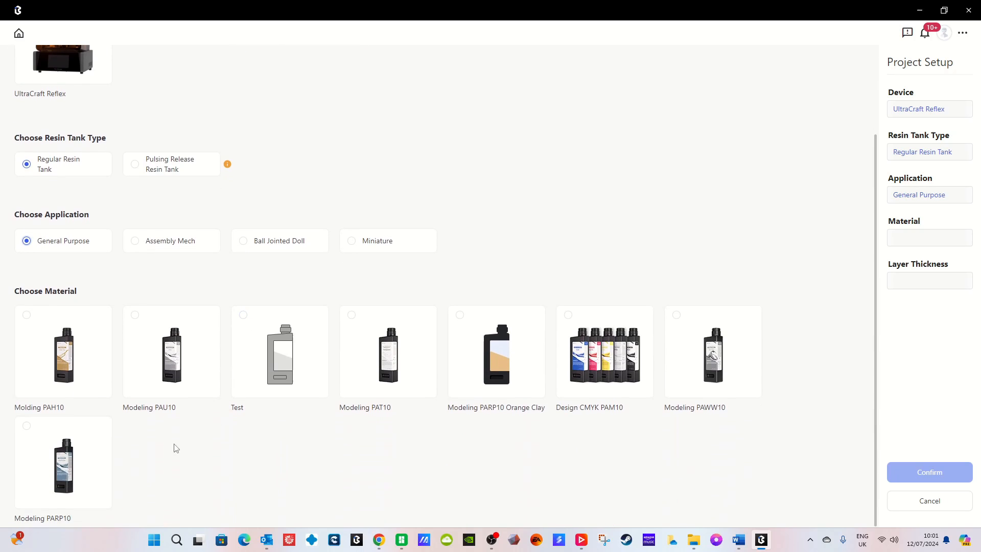
mouse_move(27, 426)
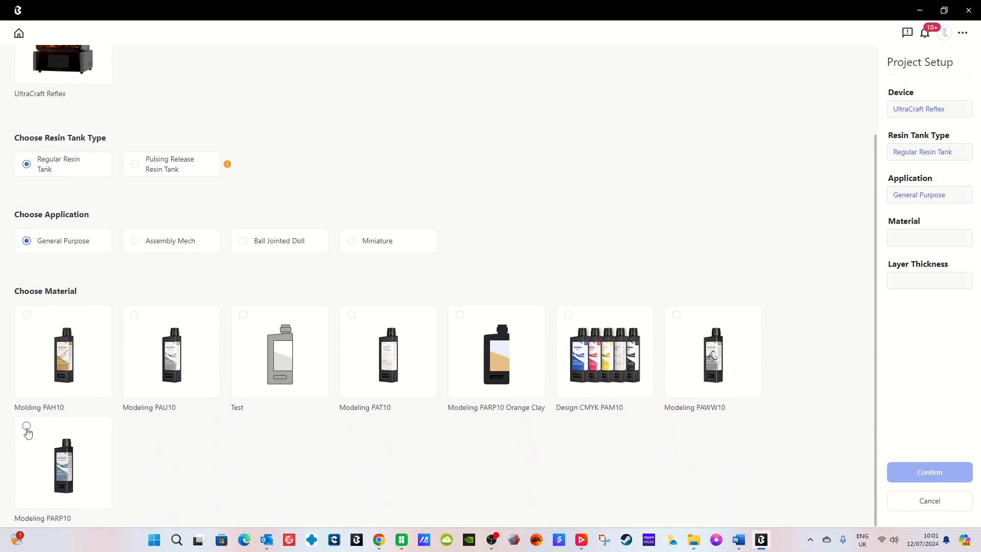
click(27, 426)
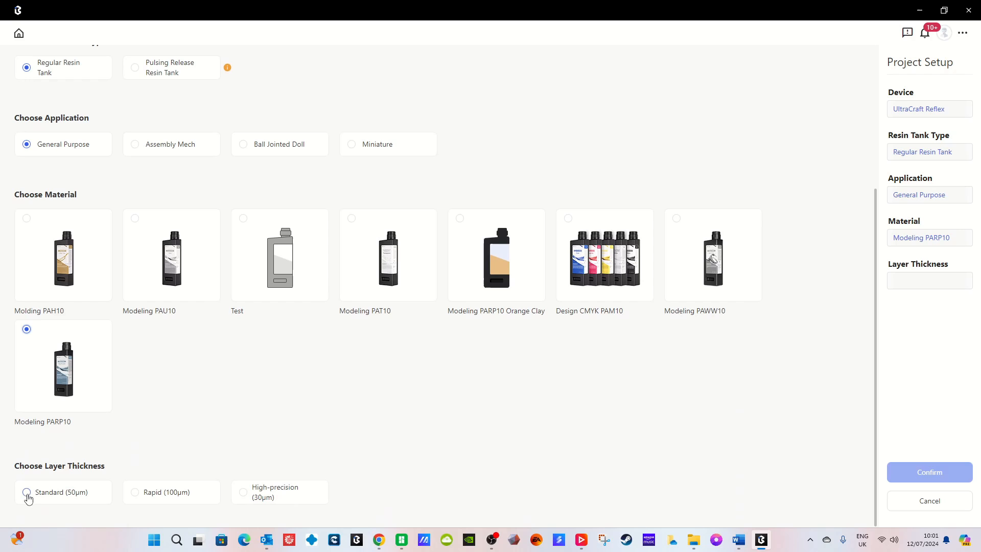
click(27, 492)
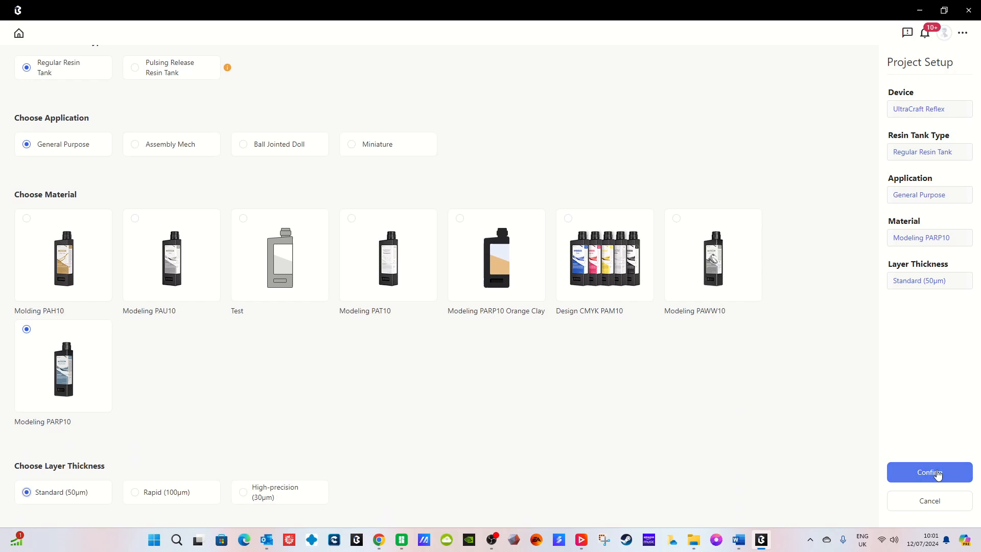
click(929, 473)
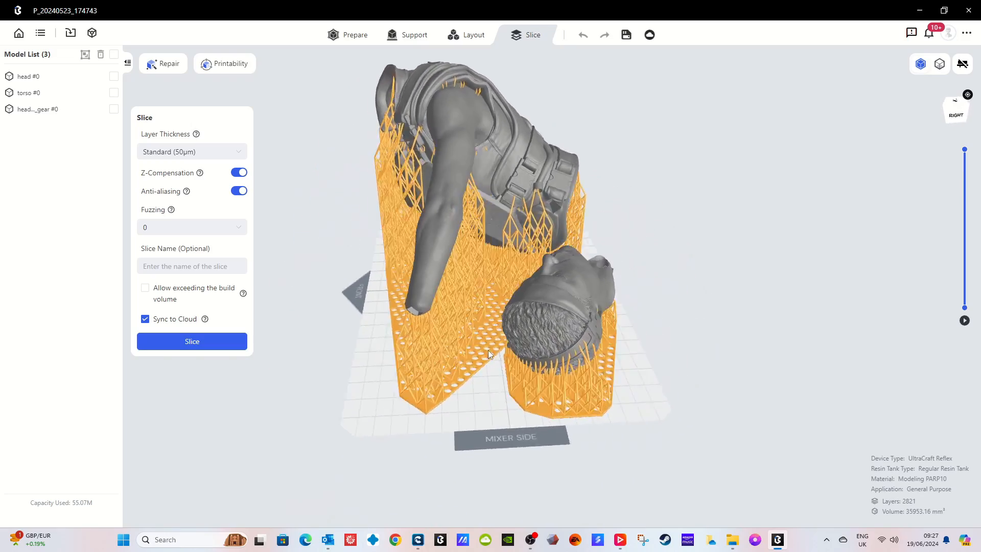
drag(488, 353, 318, 419)
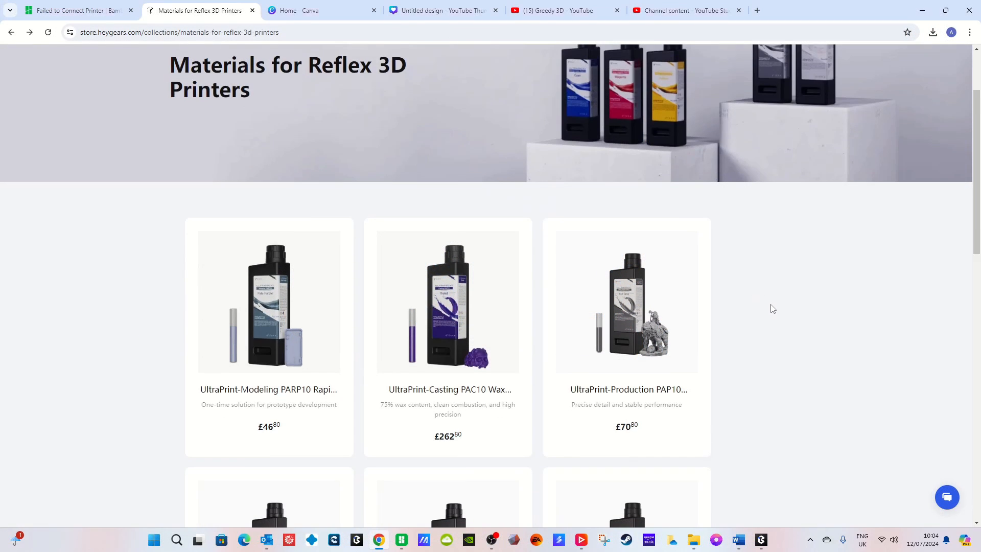
scroll(down, 3)
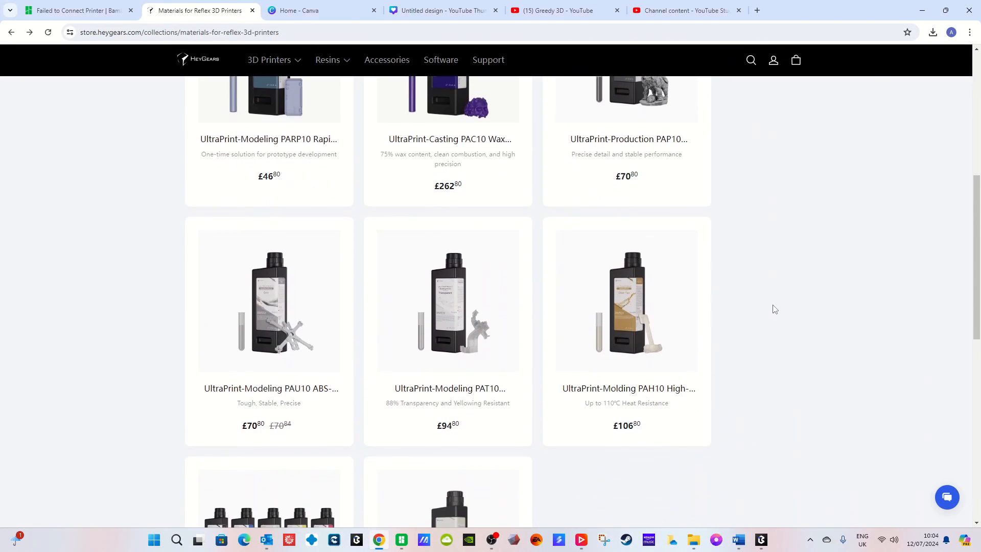
scroll(down, 3)
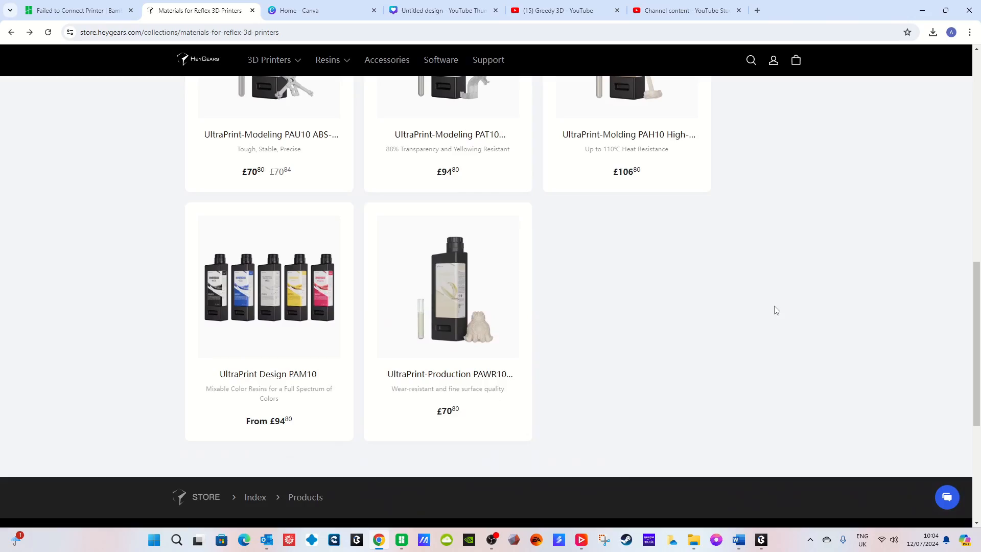
scroll(up, 3)
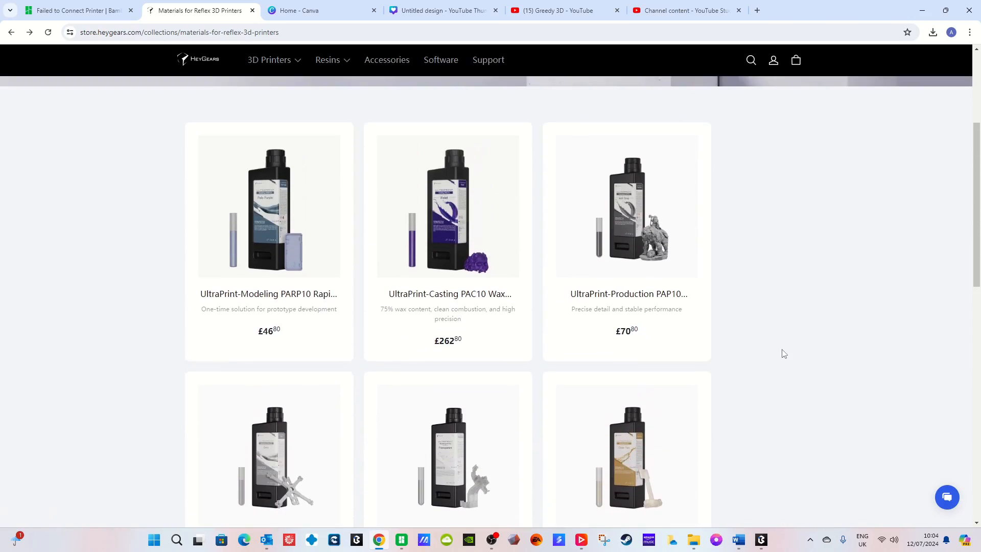
click(761, 539)
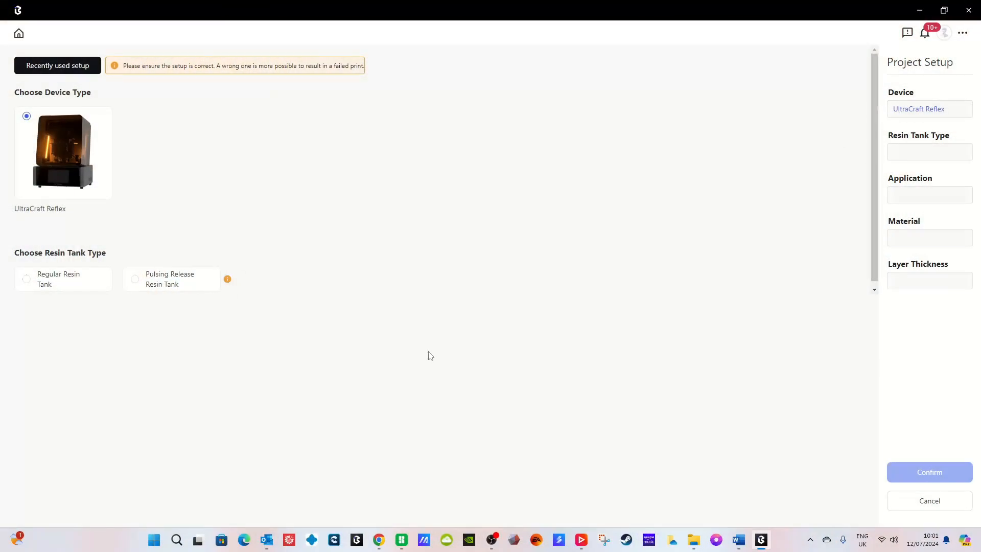
Choose Regular Resin Tank, General Purpose, Modeling PARP10 and Standard (50µm), and confirm.
click(26, 279)
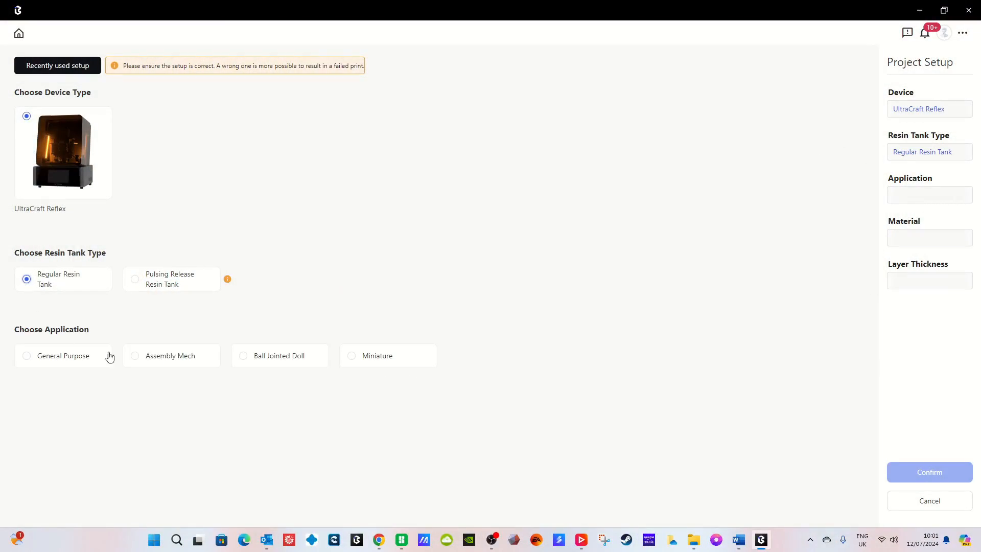
click(26, 356)
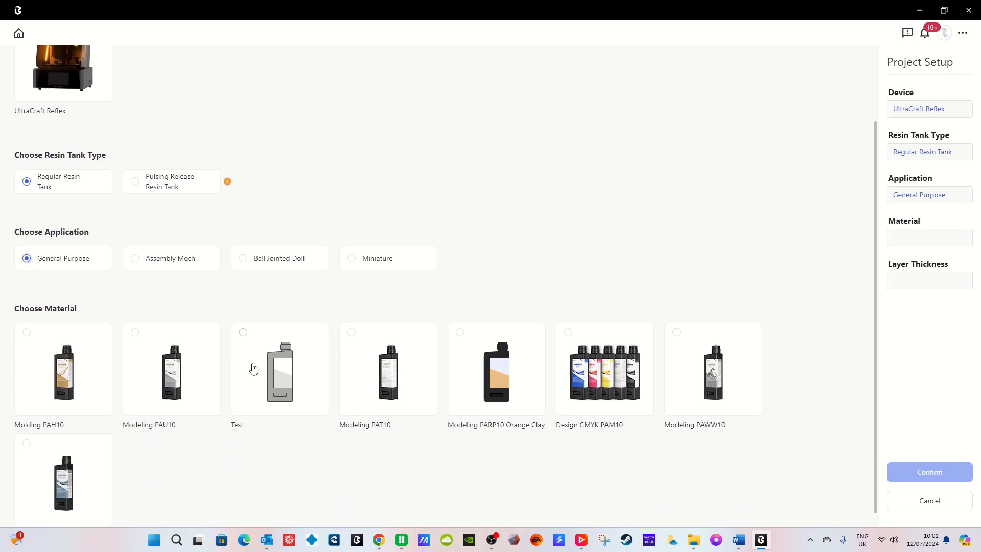
scroll(down, 3)
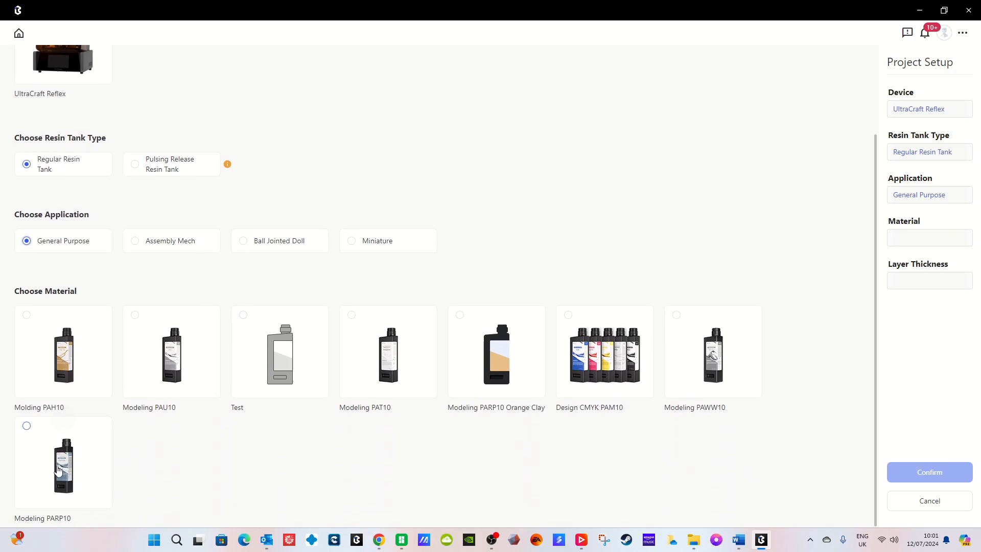
click(63, 463)
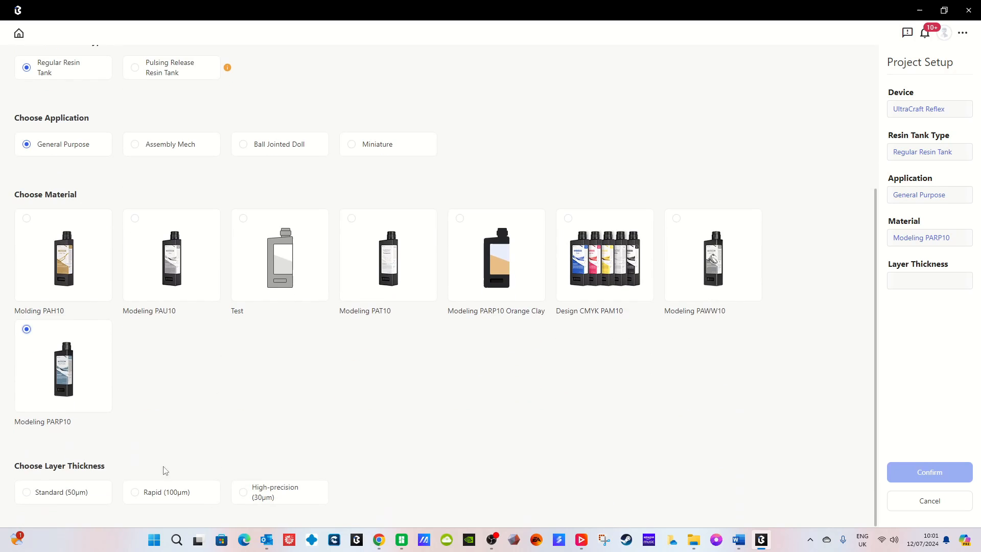
click(26, 492)
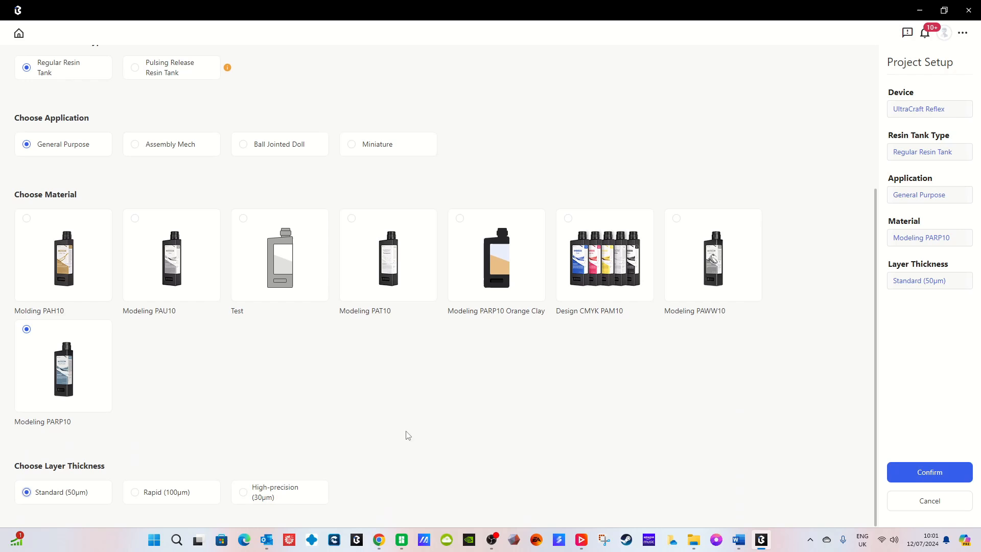
click(930, 472)
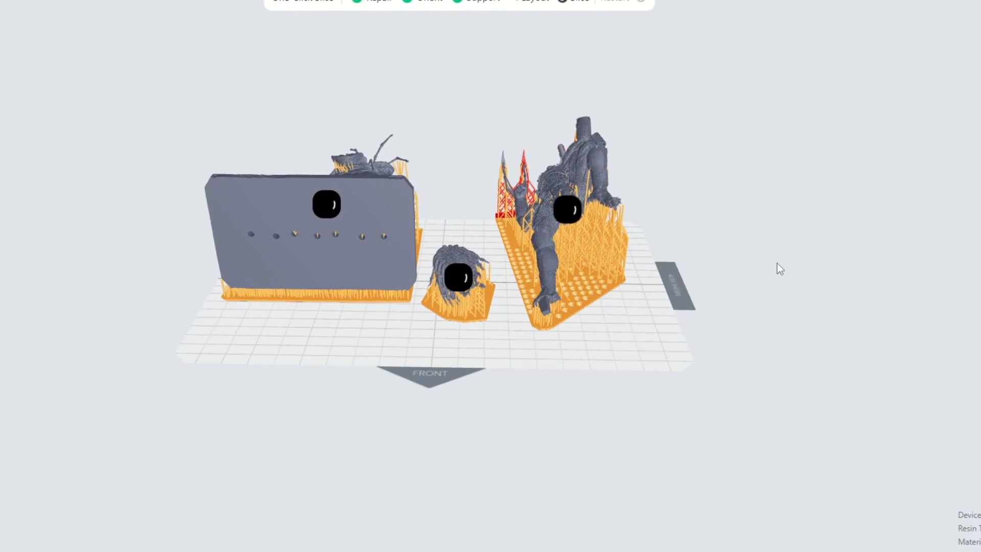
Slice the three supported models and view the slicing progress.
click(192, 311)
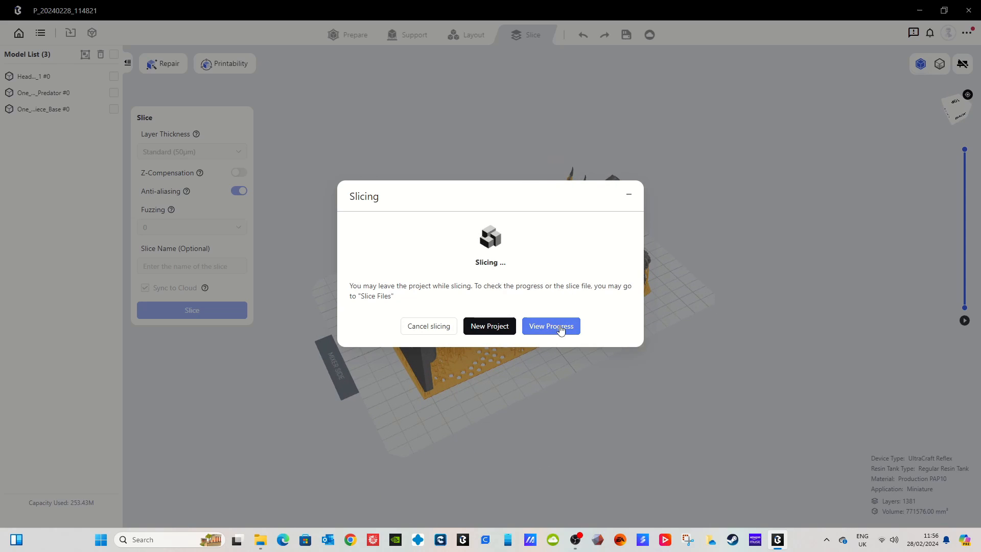
click(550, 326)
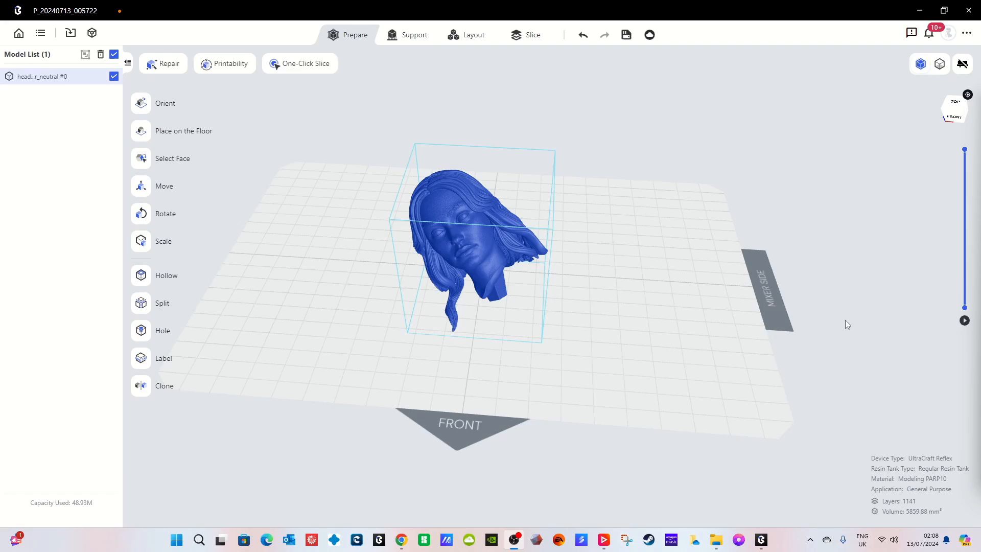
Rotate the tilted head model until it stands upright, facing straight ahead.
drag(848, 324, 691, 277)
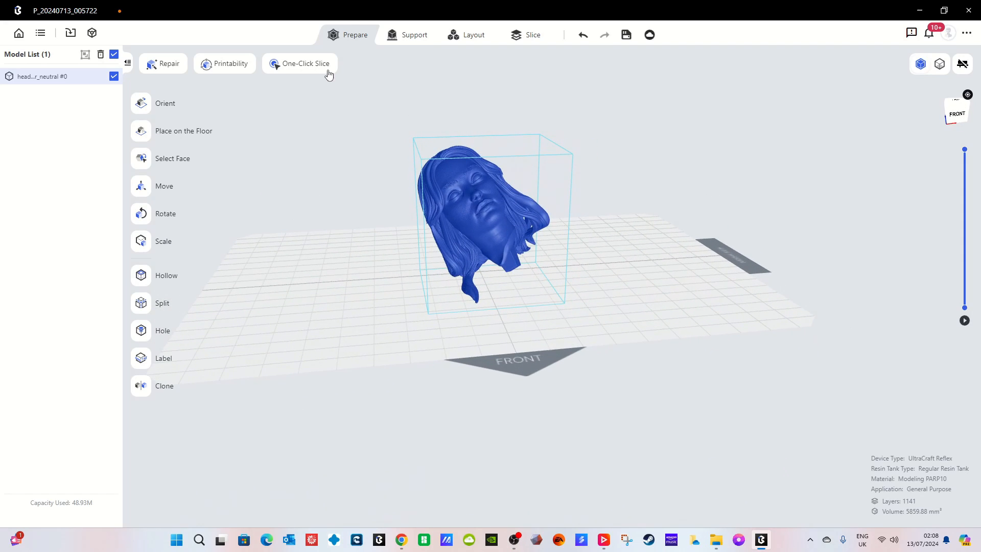
mouse_move(622, 233)
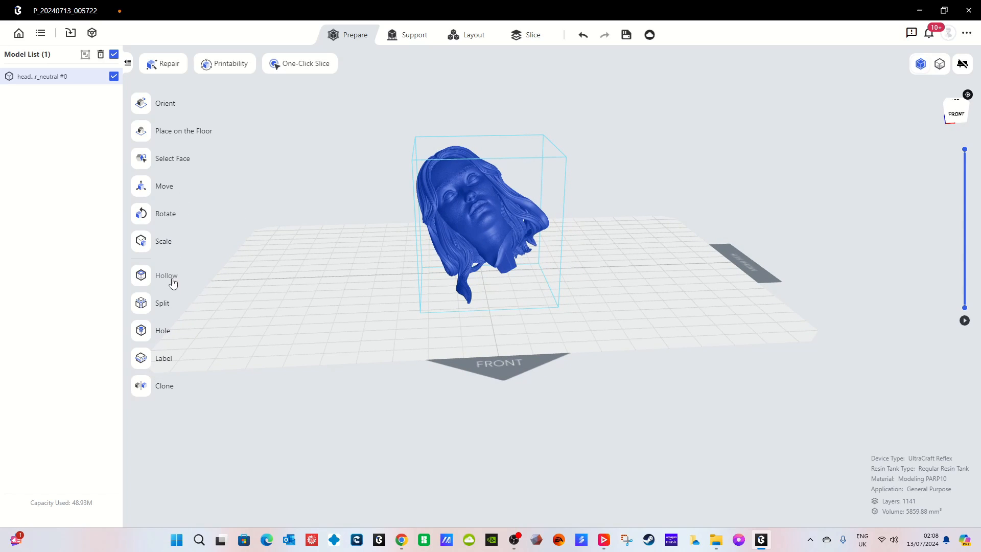
mouse_move(465, 223)
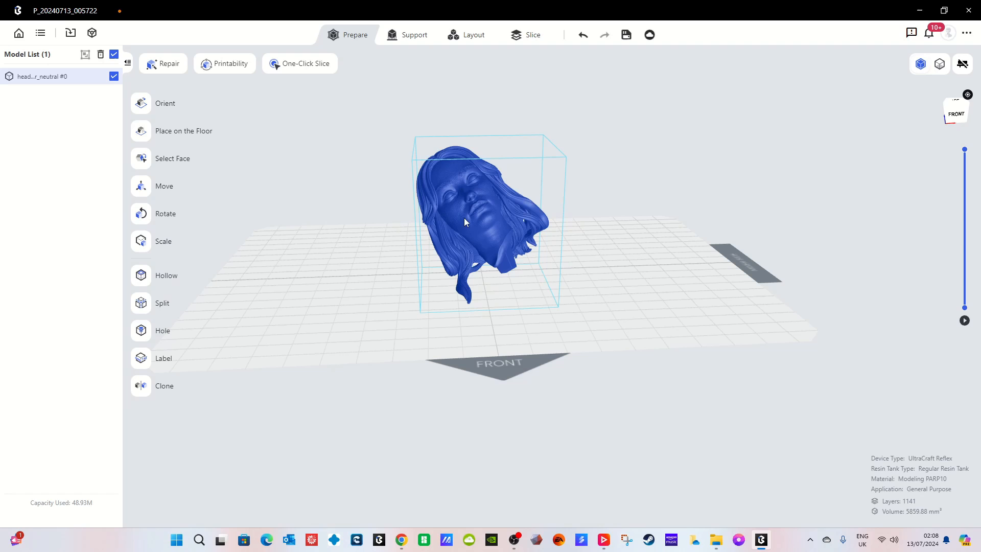
click(140, 242)
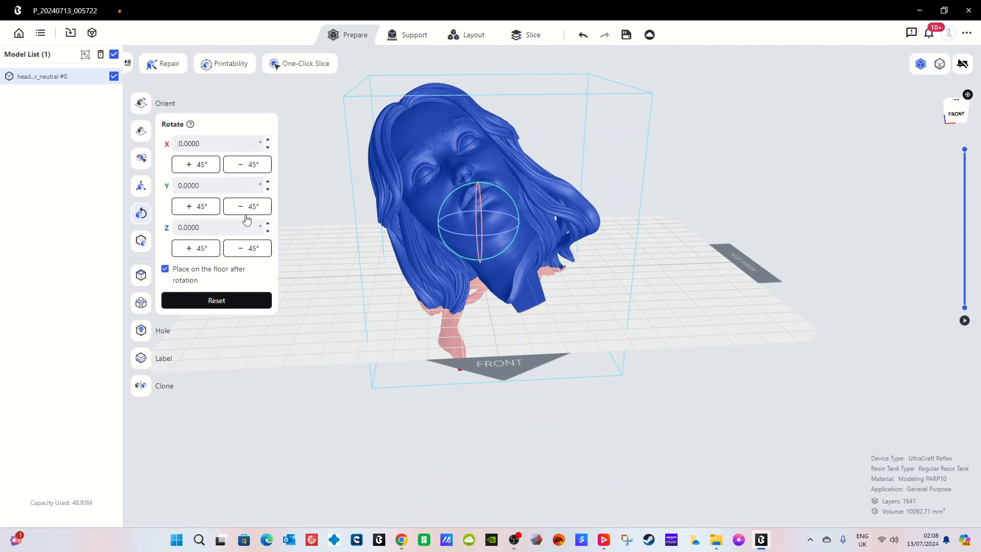
drag(479, 216, 469, 191)
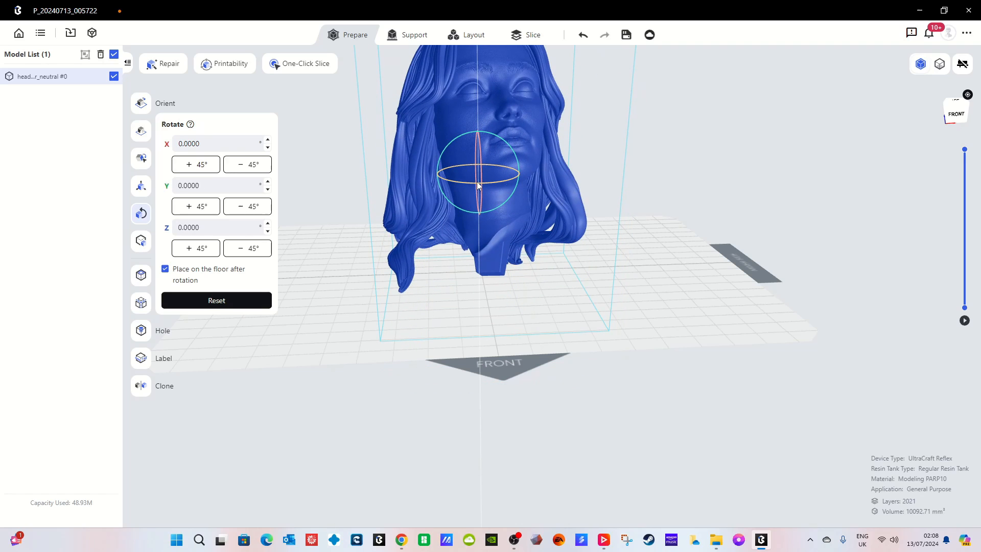
scroll(down, 3)
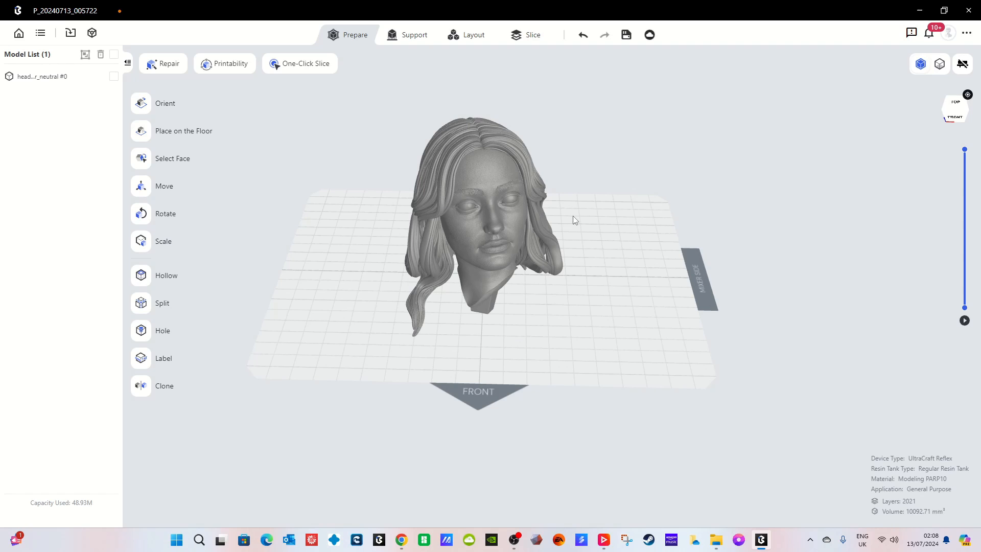
drag(572, 220, 619, 211)
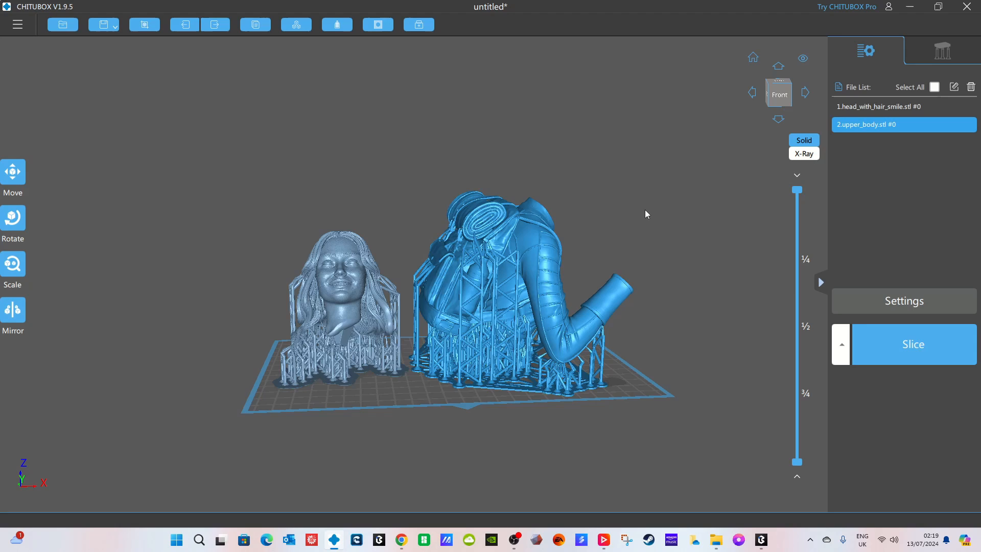
Show the CHITUBOX file menu with its All Models and Selected Model save options.
click(17, 24)
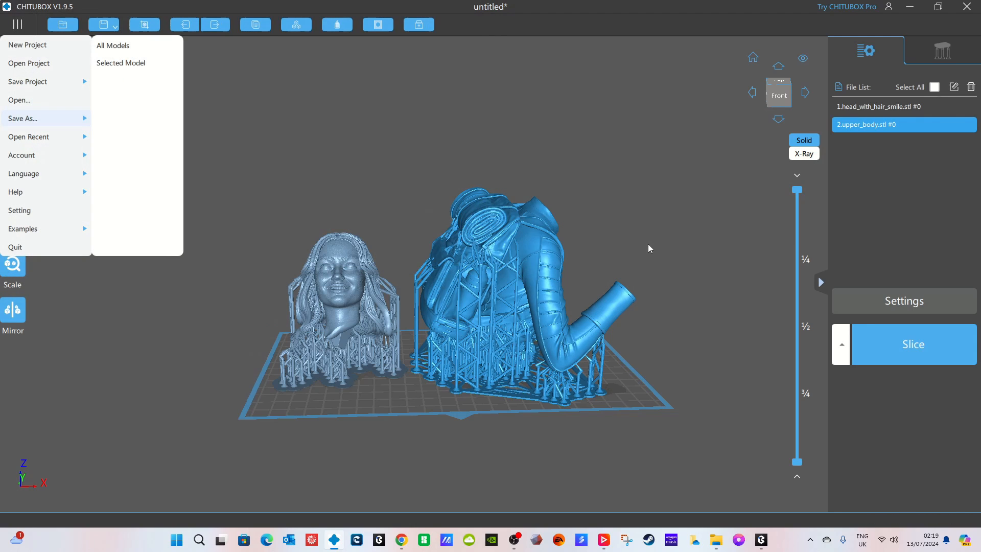
mouse_move(765, 341)
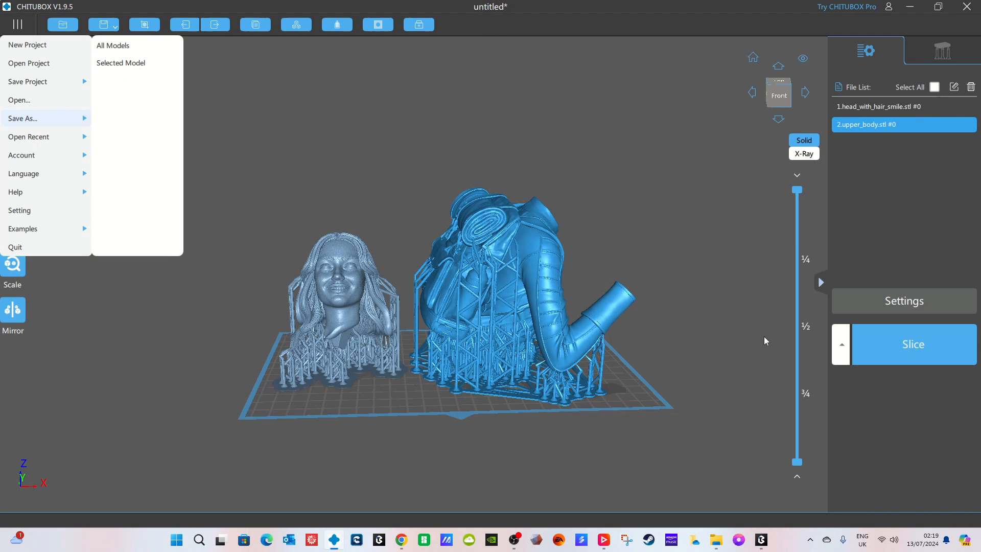
mouse_move(732, 322)
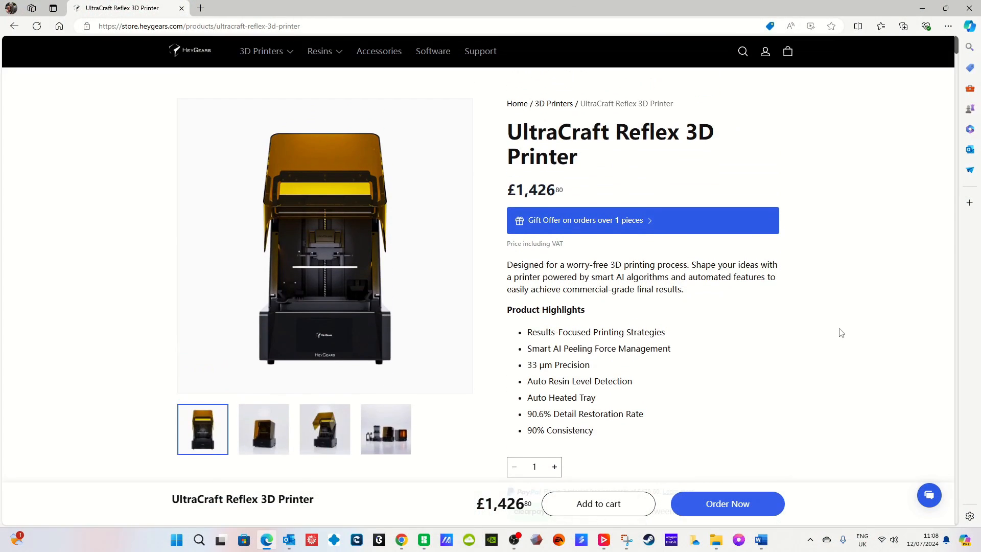
Open the Gift Offer popup for the UltraCraft Reflex printer.
click(643, 220)
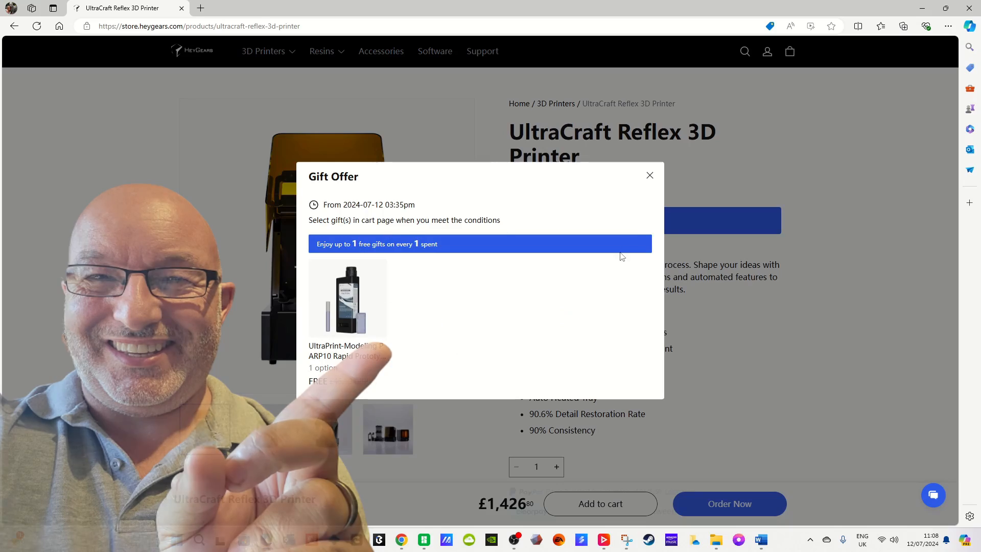
click(650, 174)
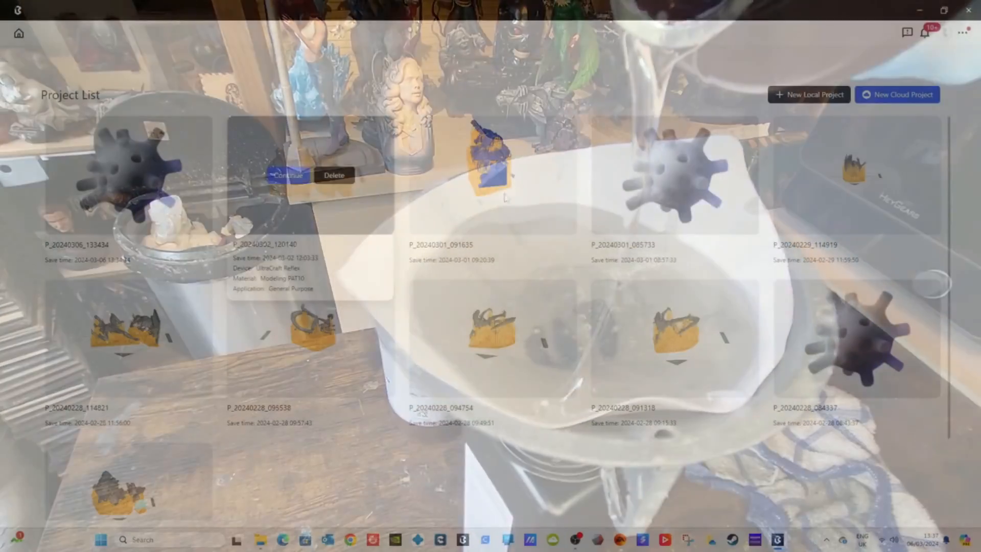
mouse_move(827, 94)
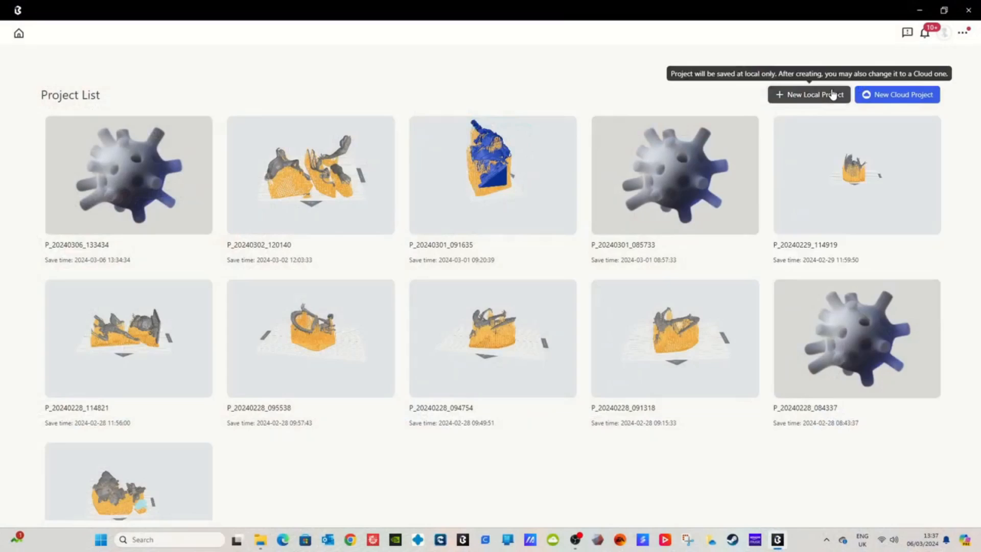
Create a new local project with a regular resin tank and Standard (50µm) layers.
click(810, 94)
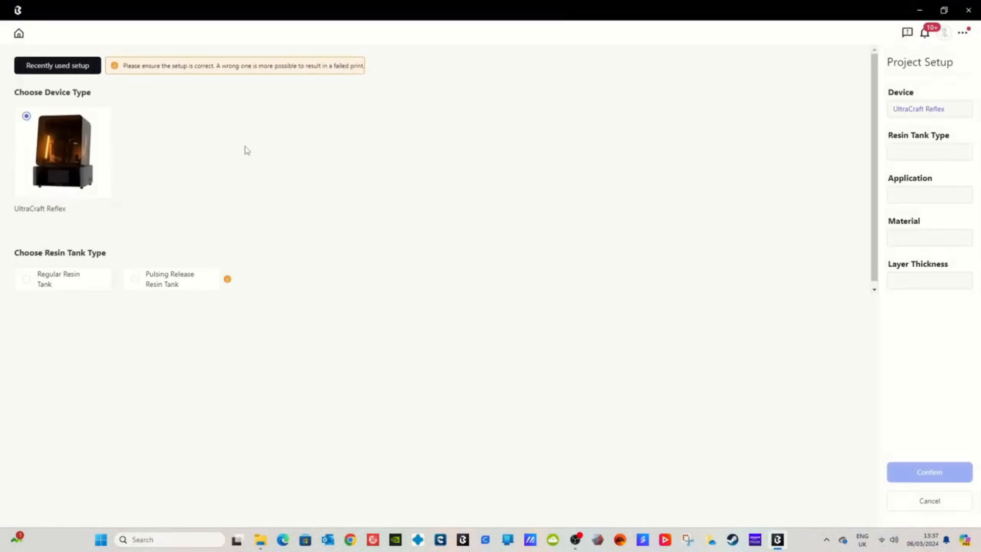
click(26, 278)
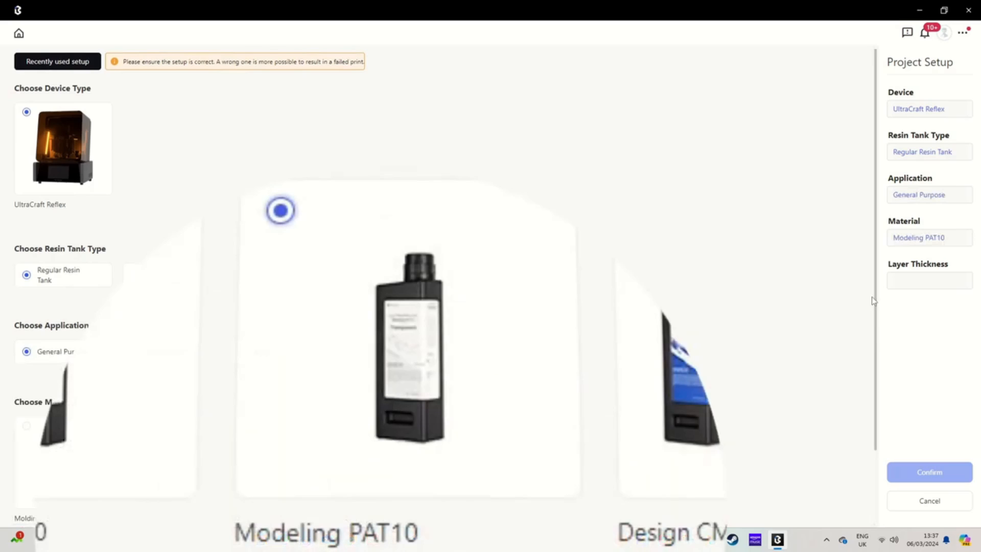
scroll(down, 3)
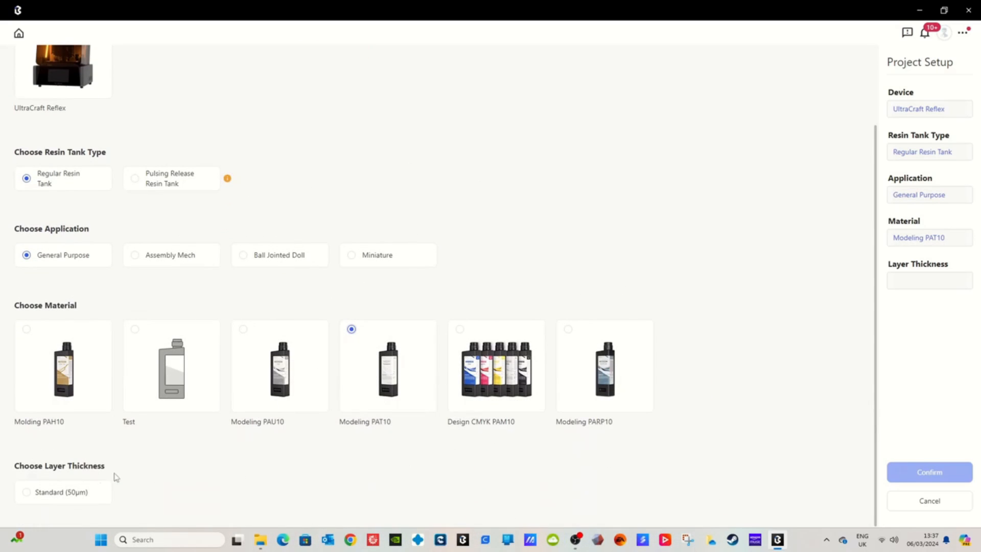
click(26, 492)
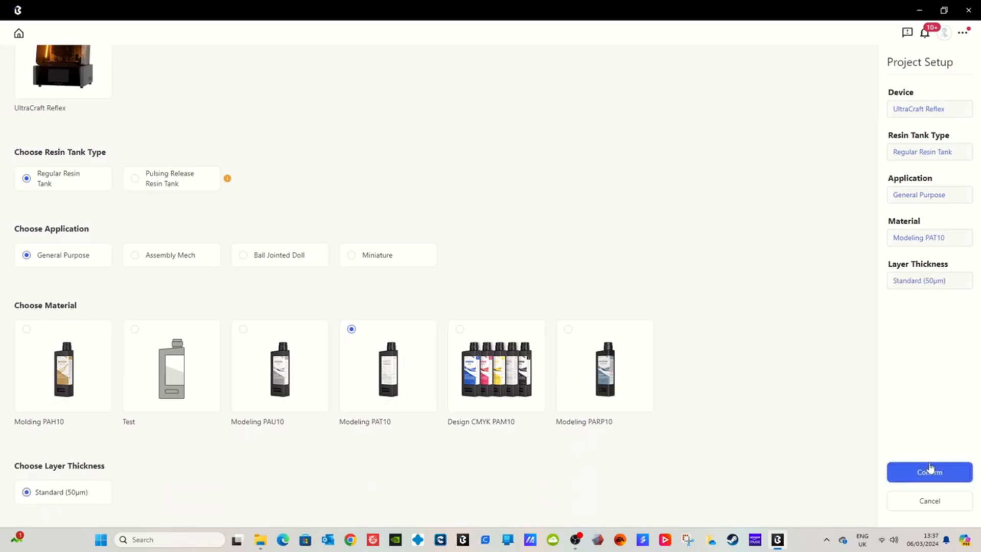
click(929, 472)
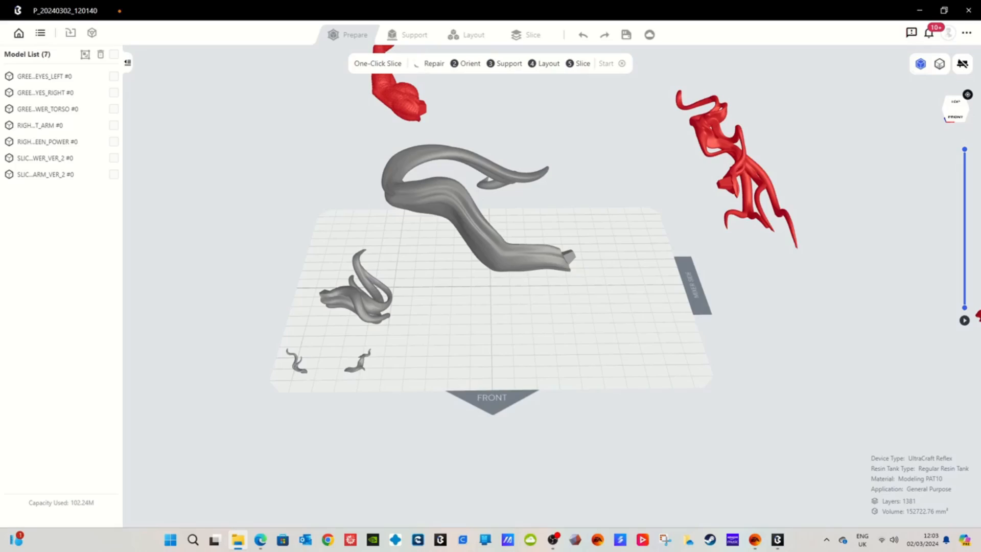
Open project P_20240302_120140 with its seven model parts.
click(432, 64)
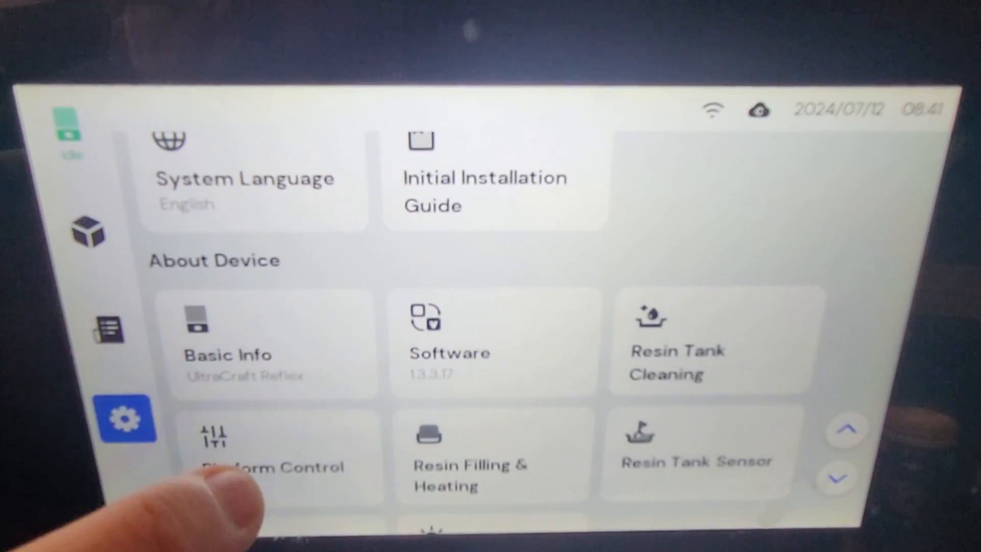
scroll(down, 3)
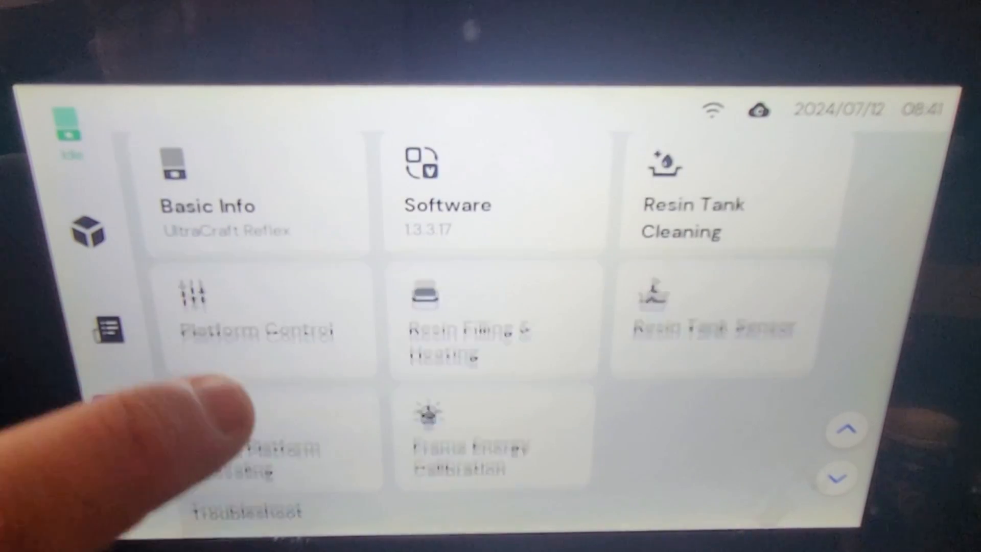
click(467, 341)
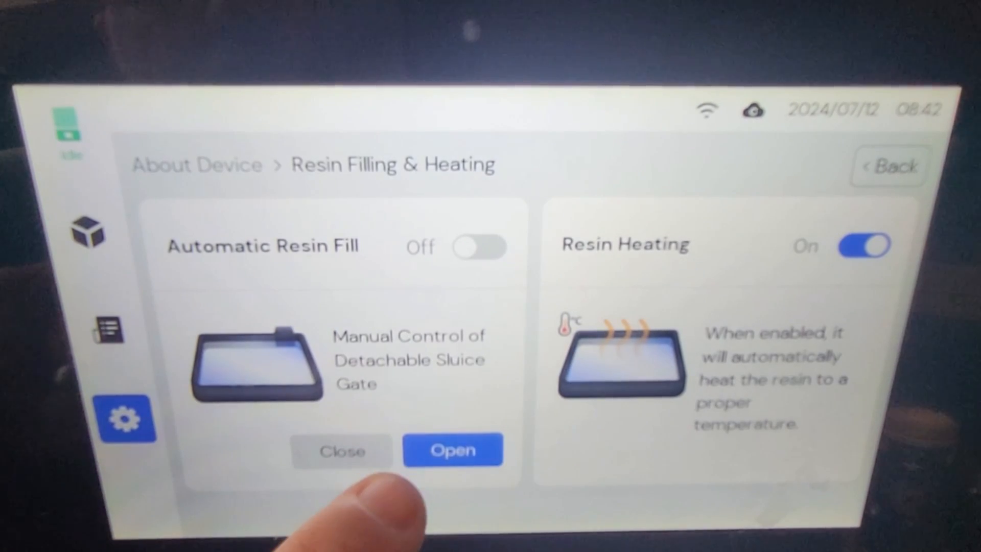
click(480, 247)
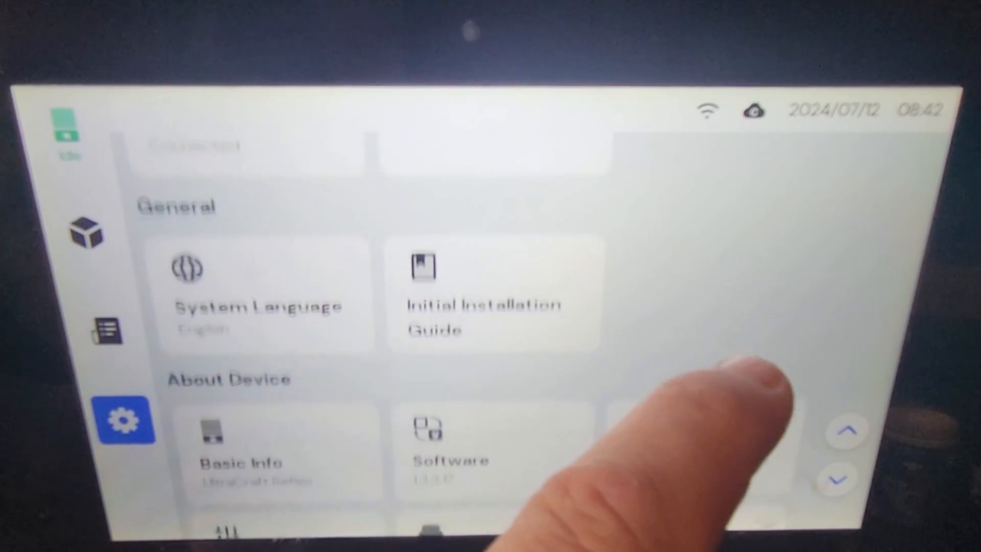
click(486, 299)
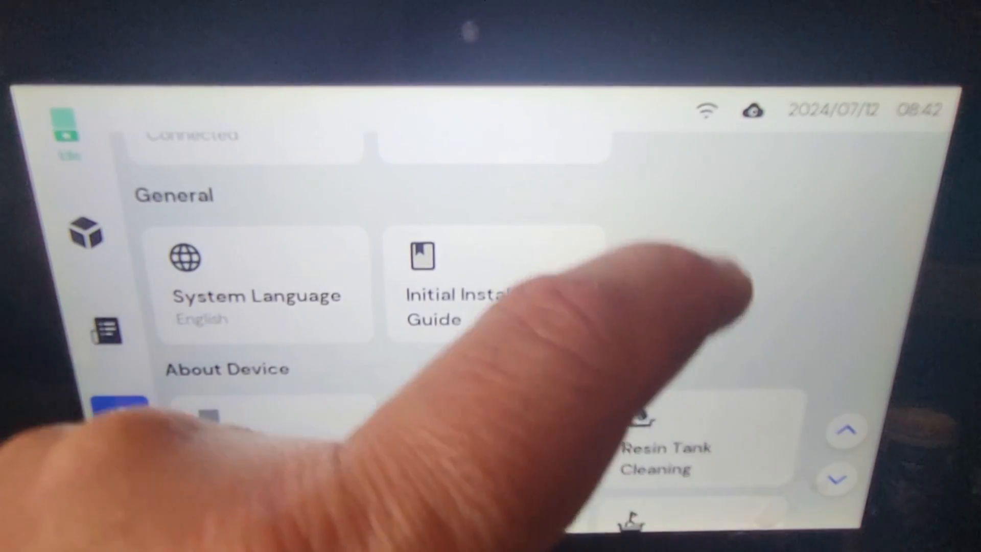
scroll(down, 3)
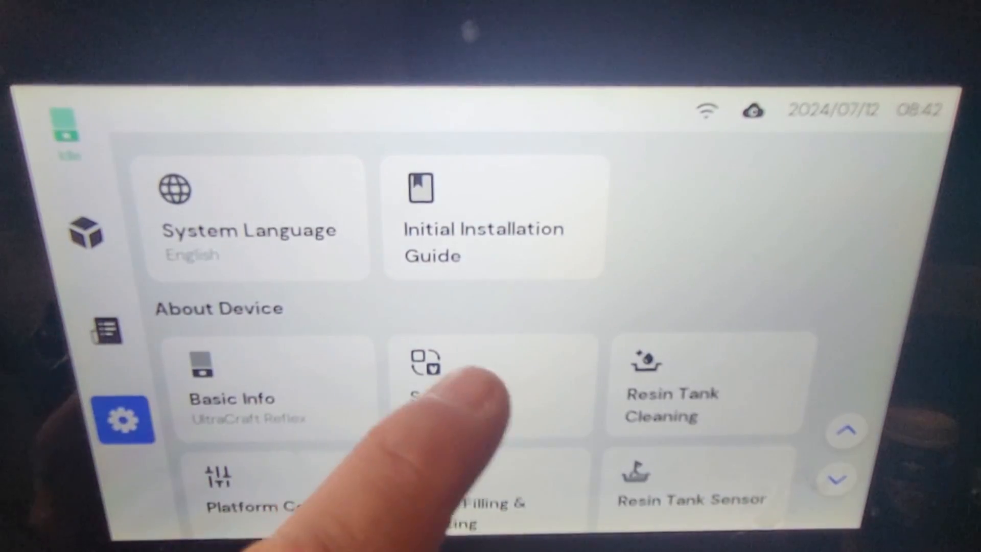